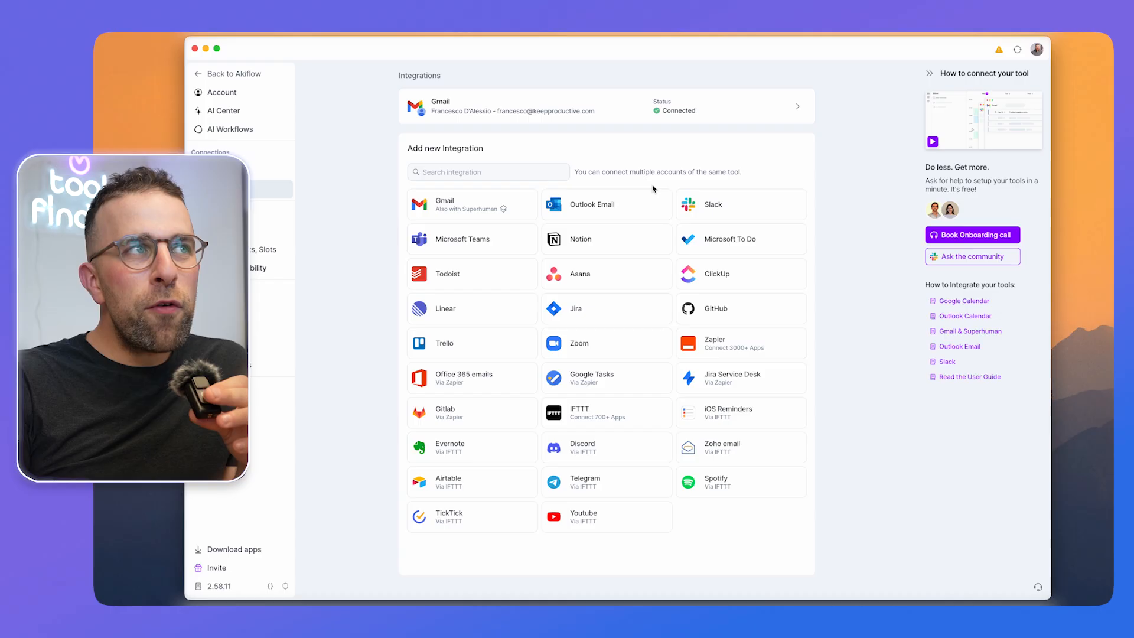
mouse_move(489, 217)
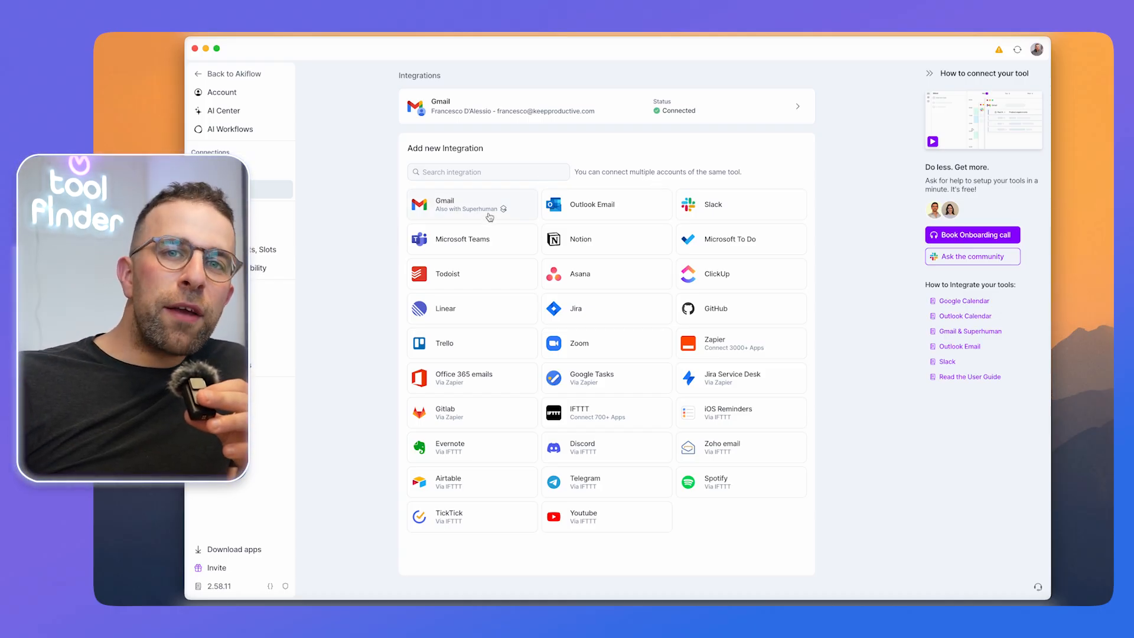
mouse_move(637, 343)
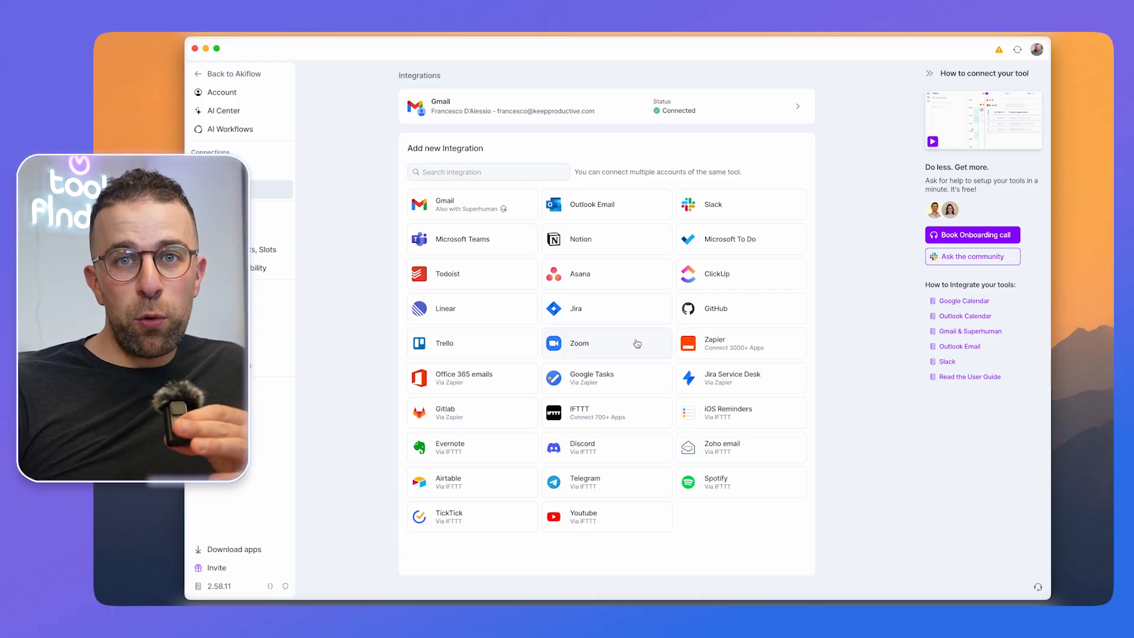
- Leave integrations via 'Back to Akiflow' to the Today list beside the week calendar
click(231, 73)
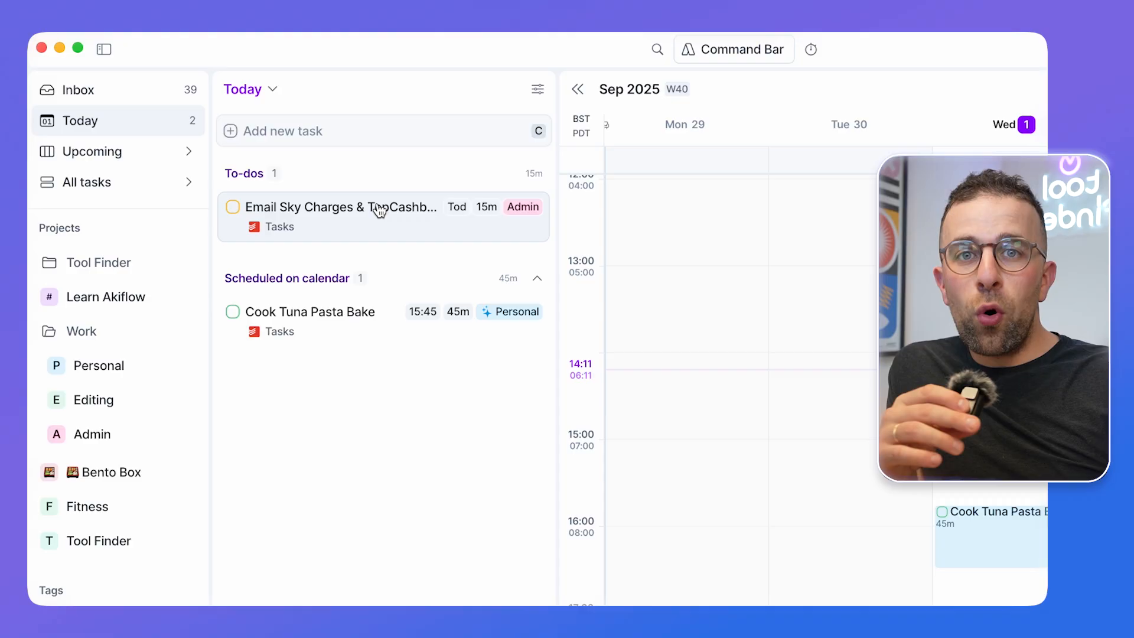
mouse_move(376, 206)
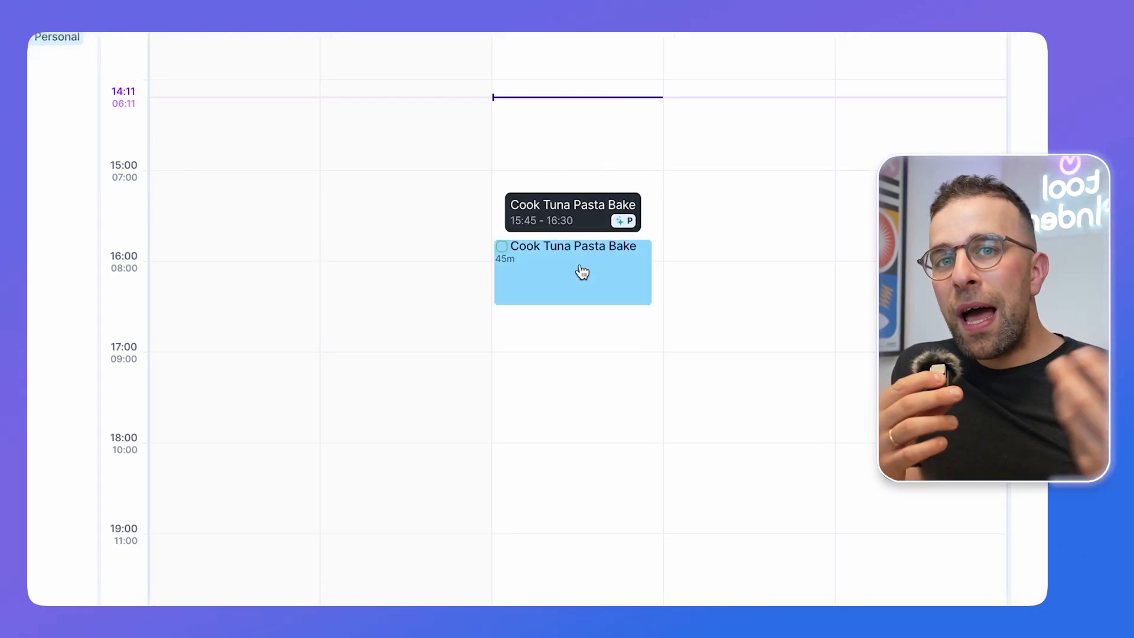
click(571, 272)
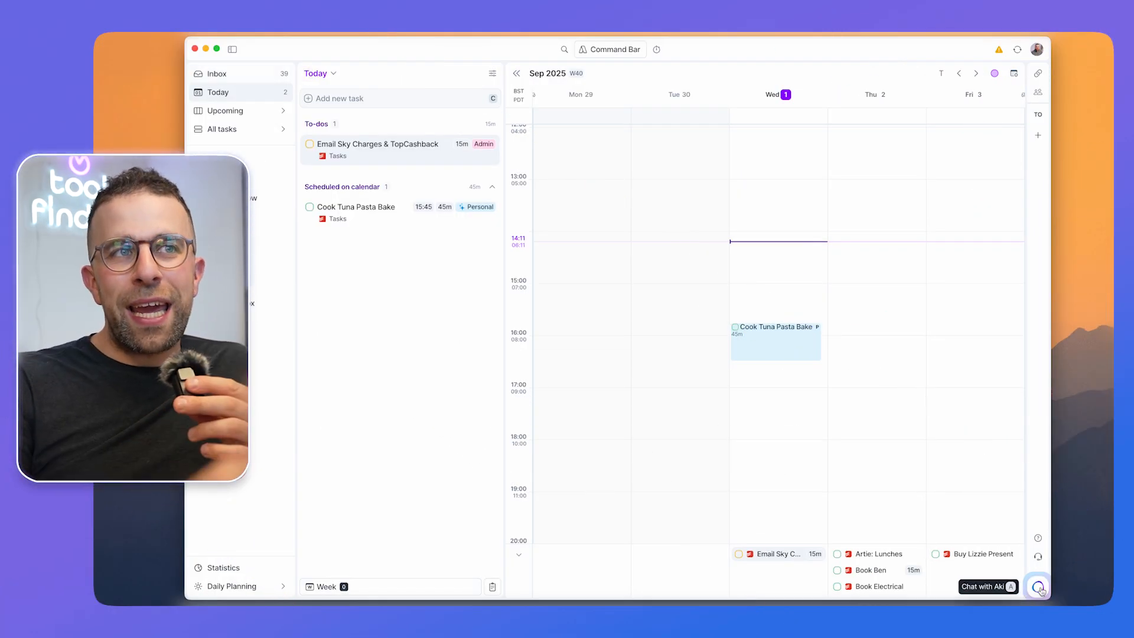
- Send Aki a voice request for a meeting tomorrow at 10 AM, then close the chat
click(1037, 586)
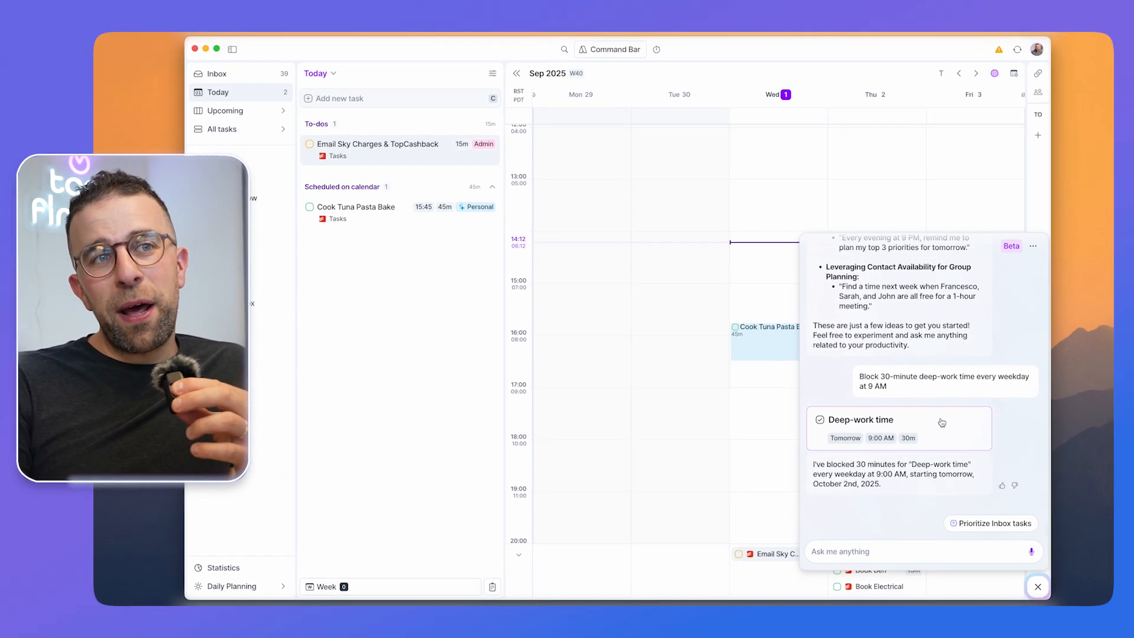
mouse_move(1037, 586)
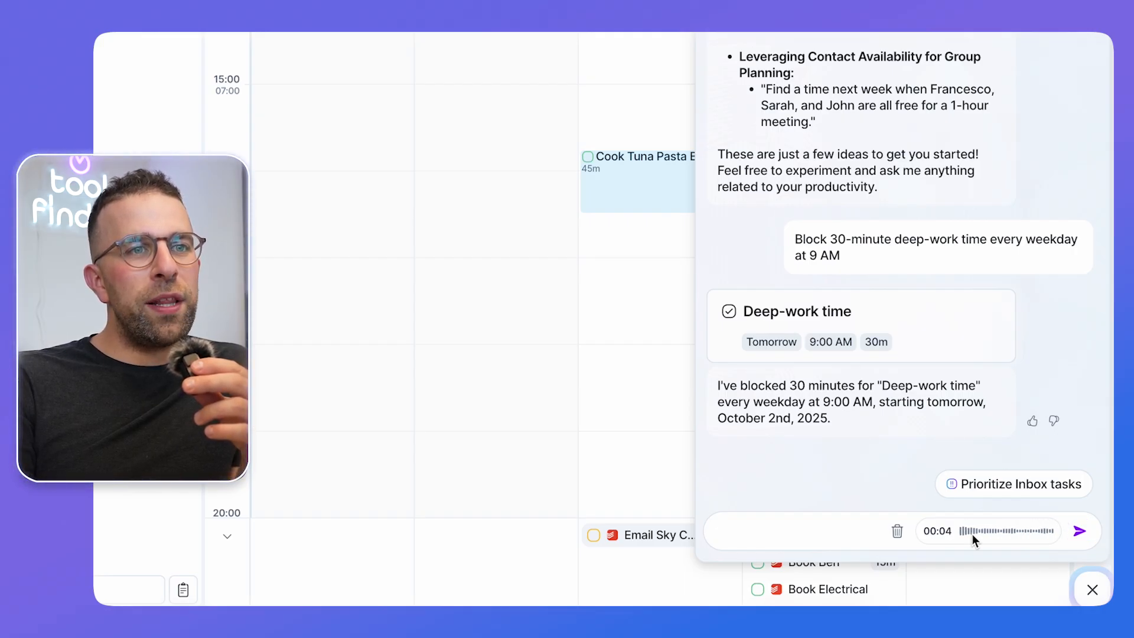
click(1079, 531)
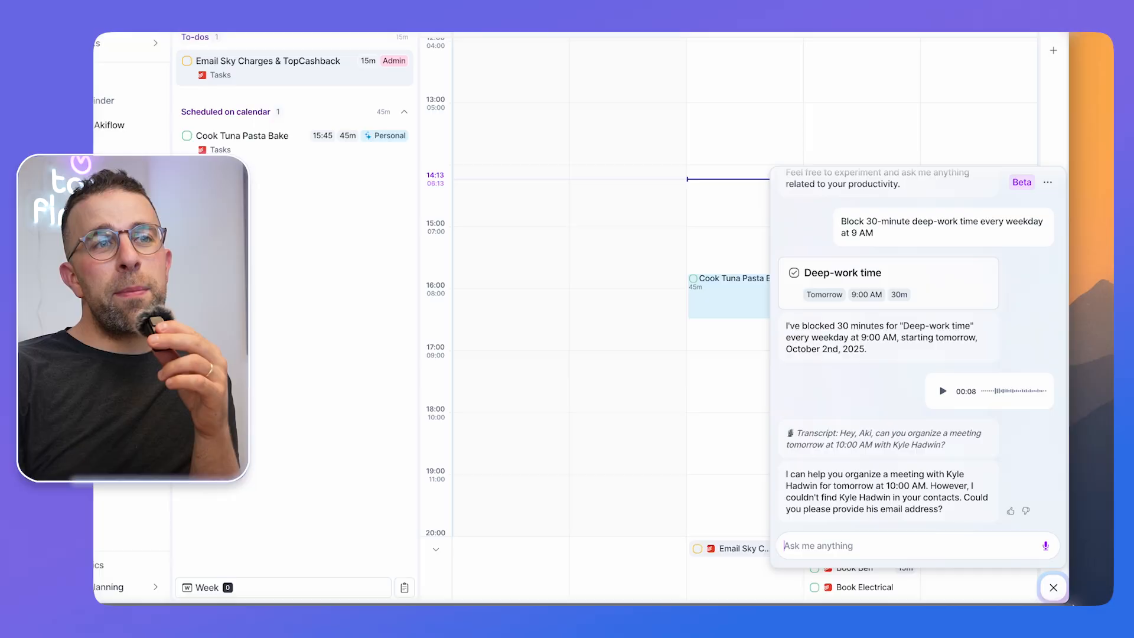
click(1052, 587)
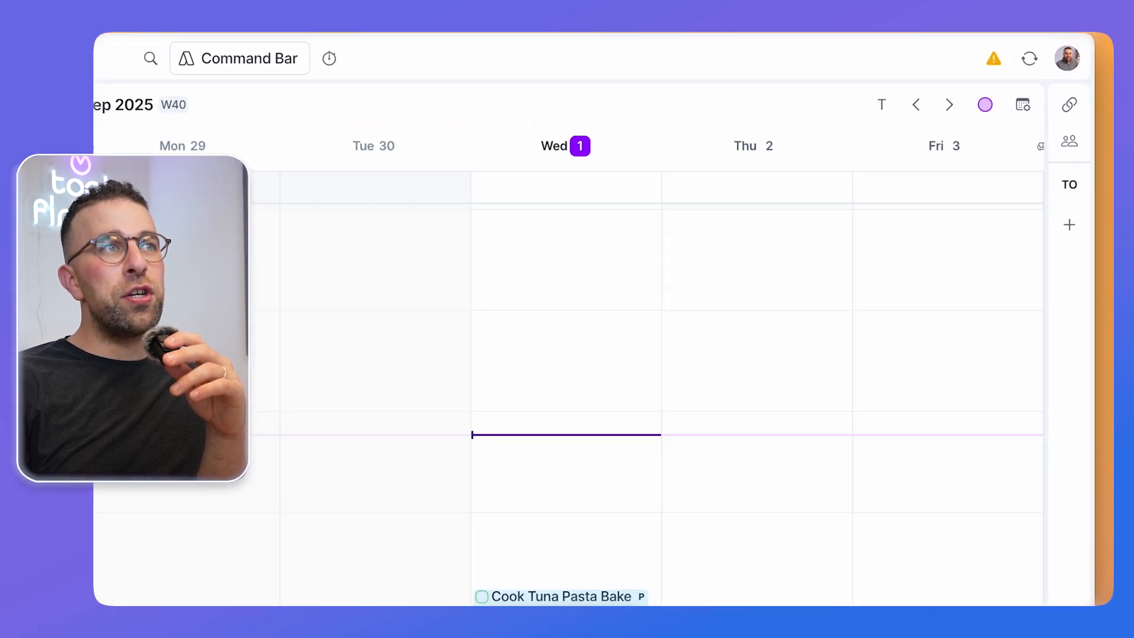
- Open Settings from the profile avatar, then save and close the focused Cook Tuna Pasta Bake task
click(1067, 59)
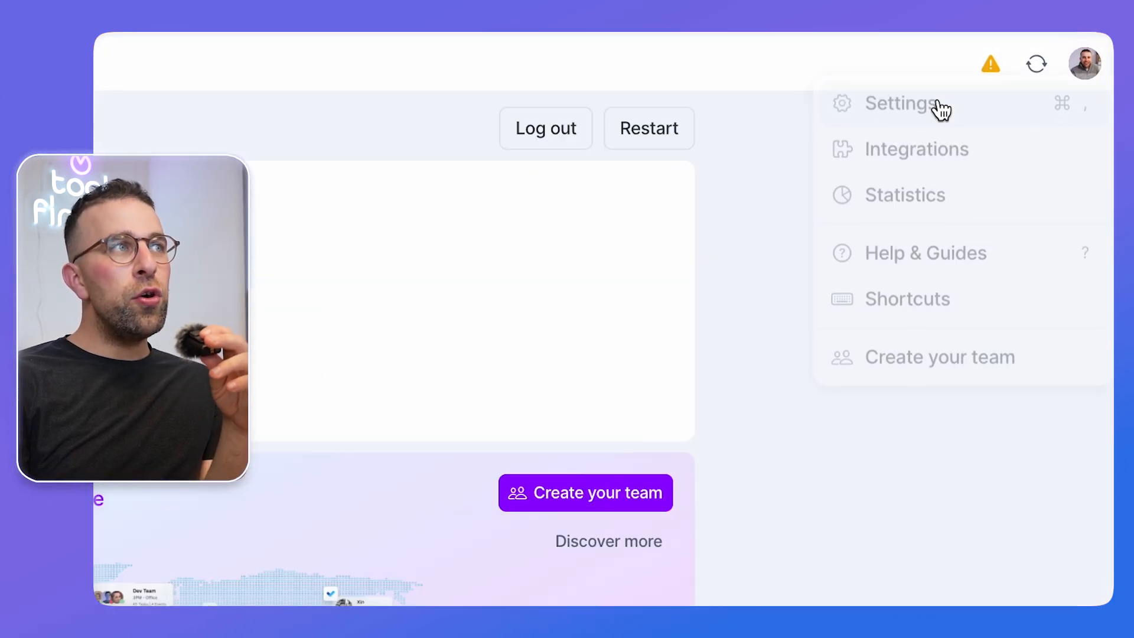
click(899, 103)
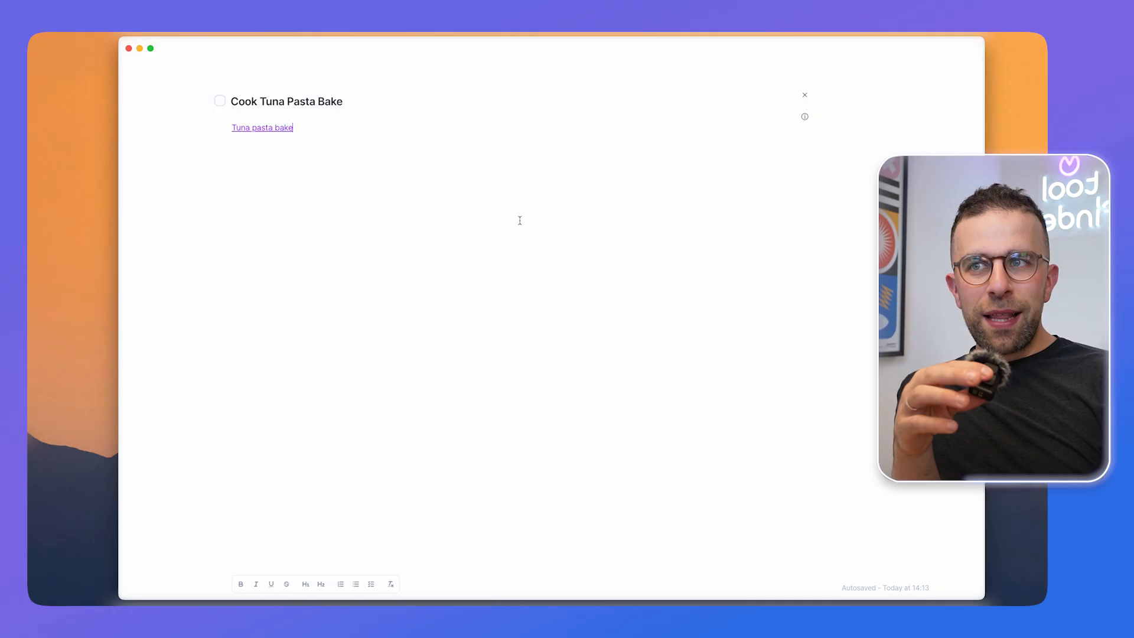
click(804, 95)
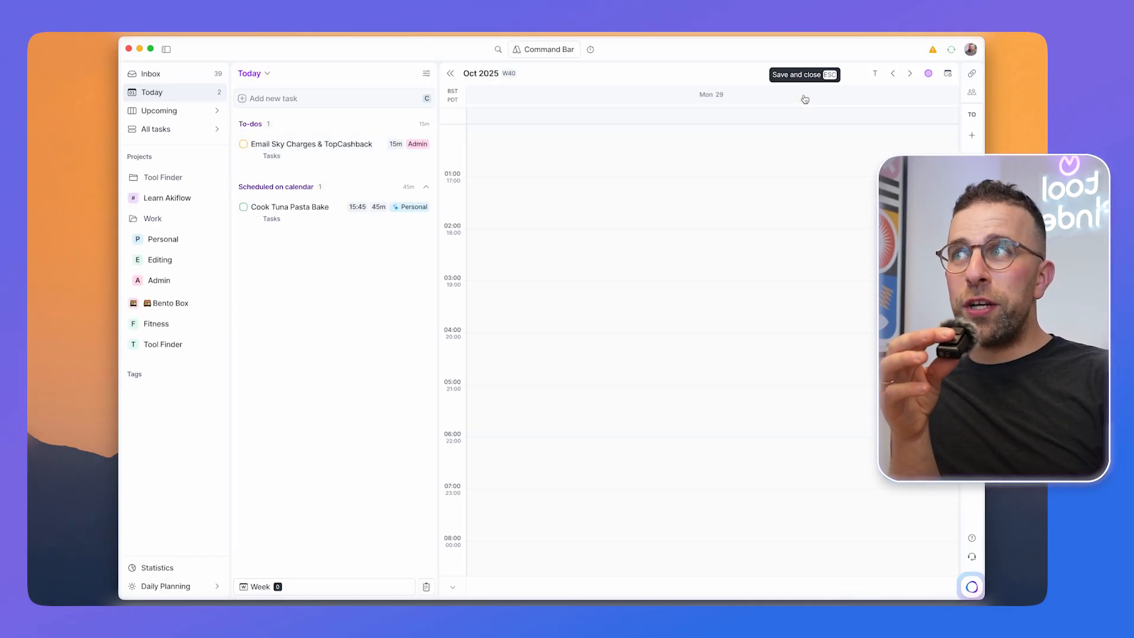
- Open the empty W40 weekly task panel (29 Sep–5 Oct)
click(165, 586)
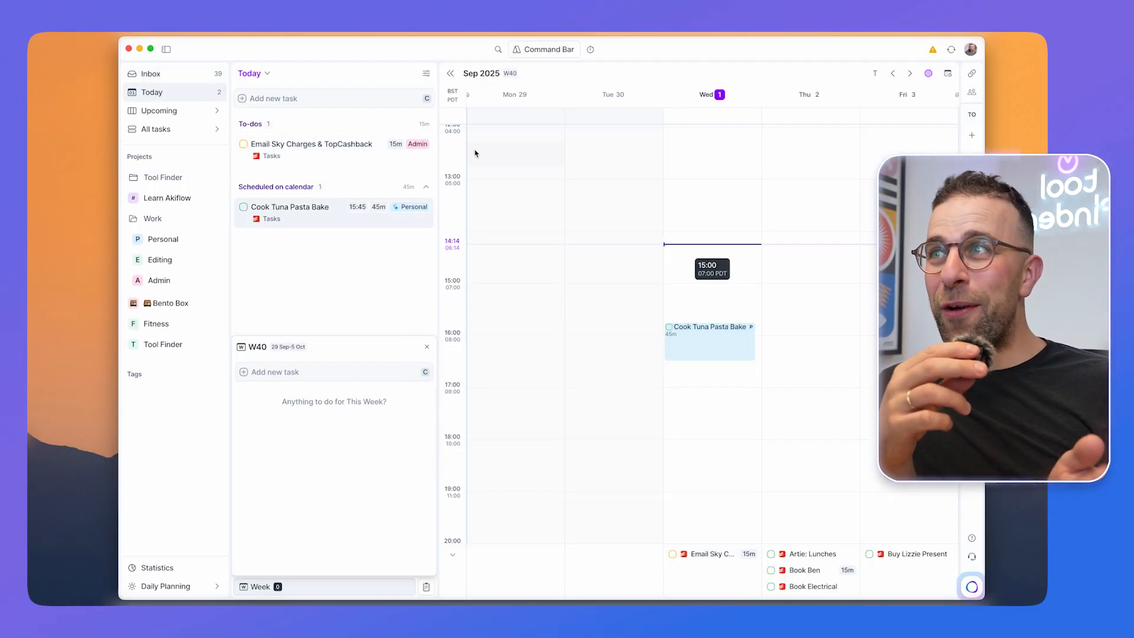
- Create an inbox task named 'task' and schedule it on Wednesday at 14:30
click(151, 74)
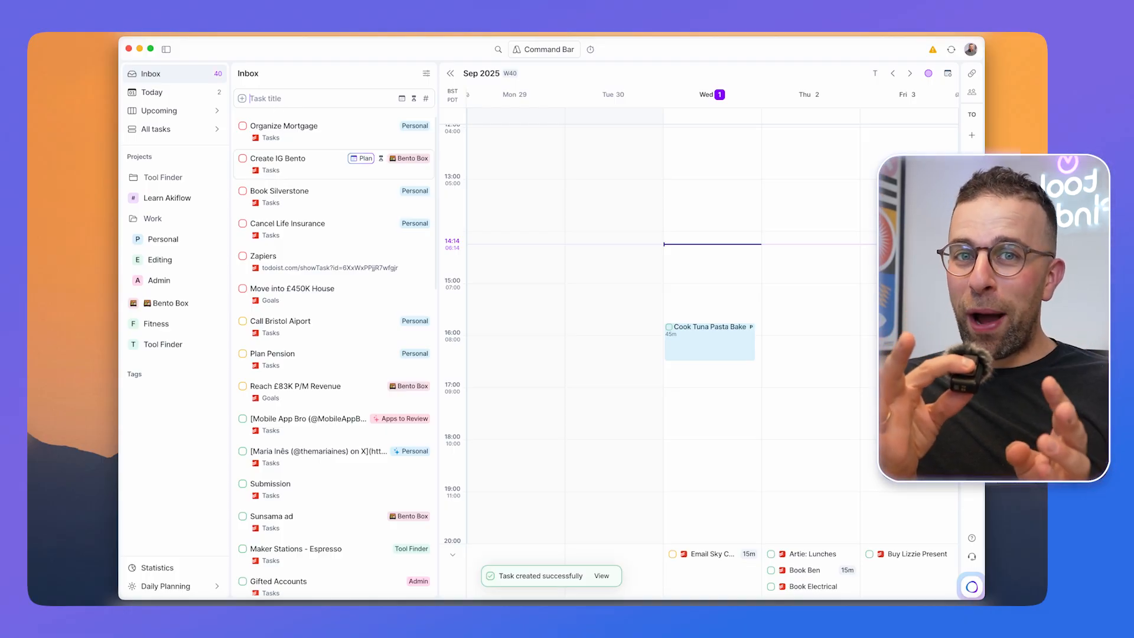
click(152, 92)
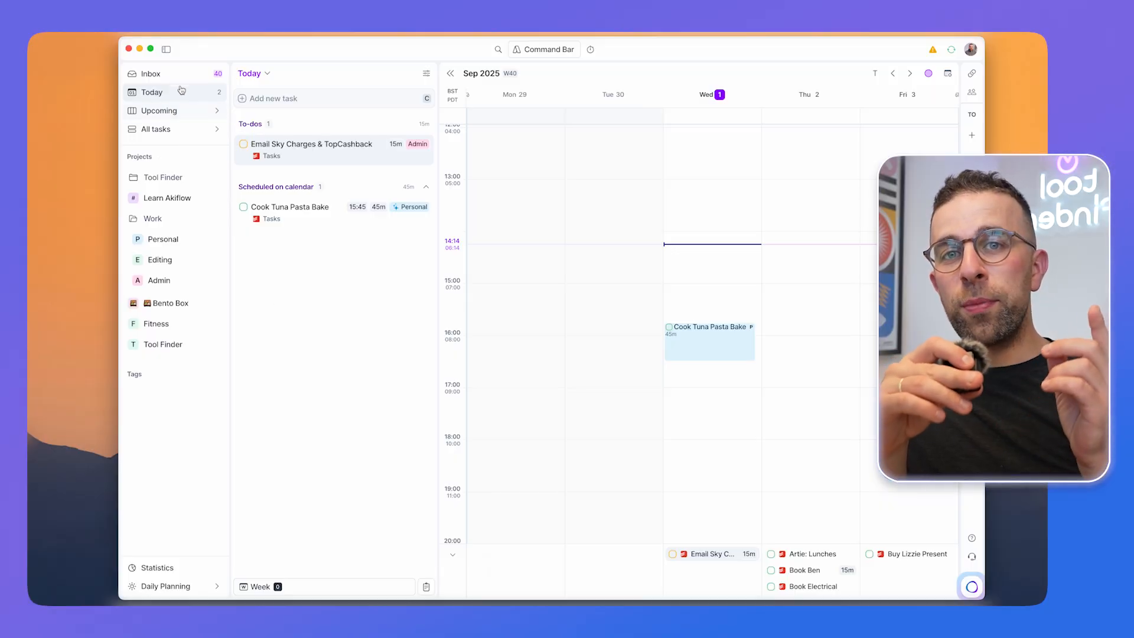
click(150, 74)
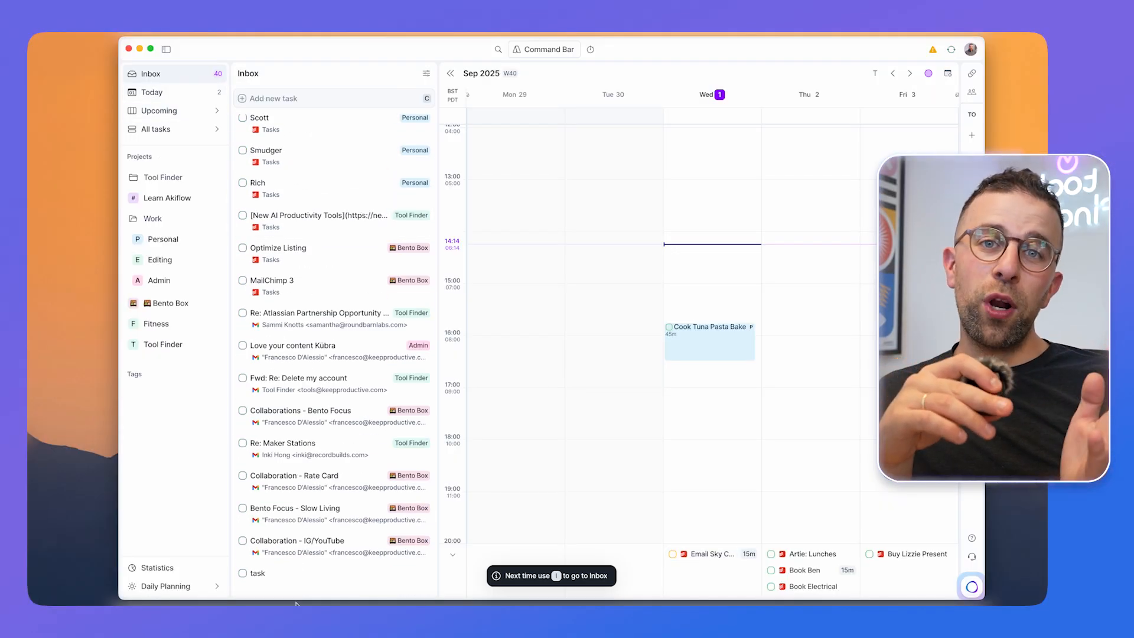
drag(258, 573, 710, 276)
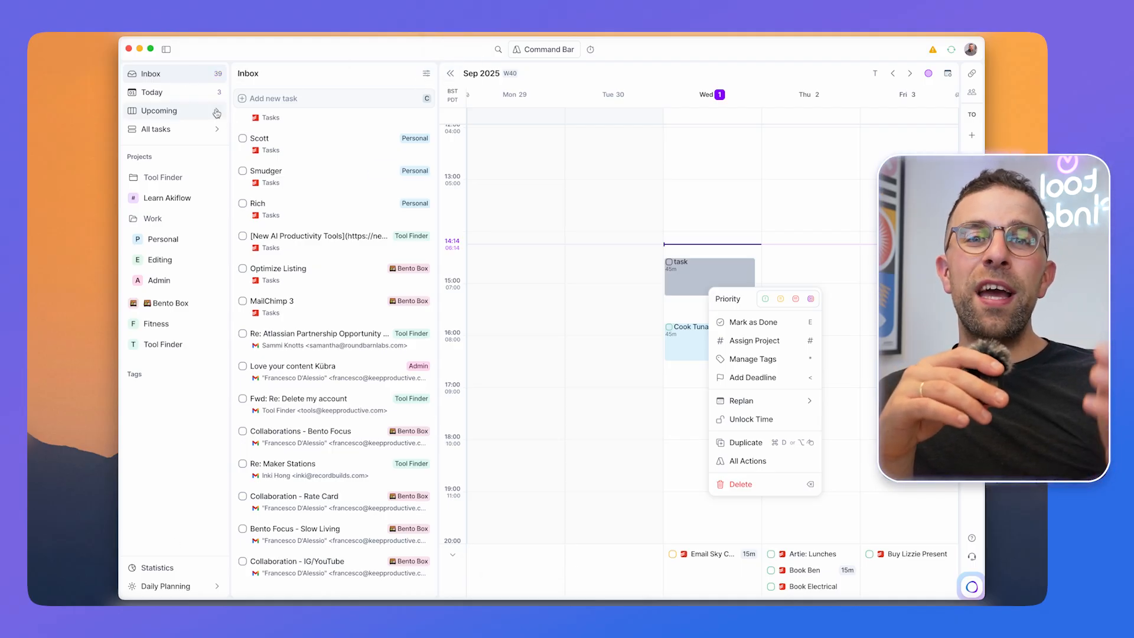
- Dismiss the task's context menu and show the 25:00 pomodoro timer
click(152, 92)
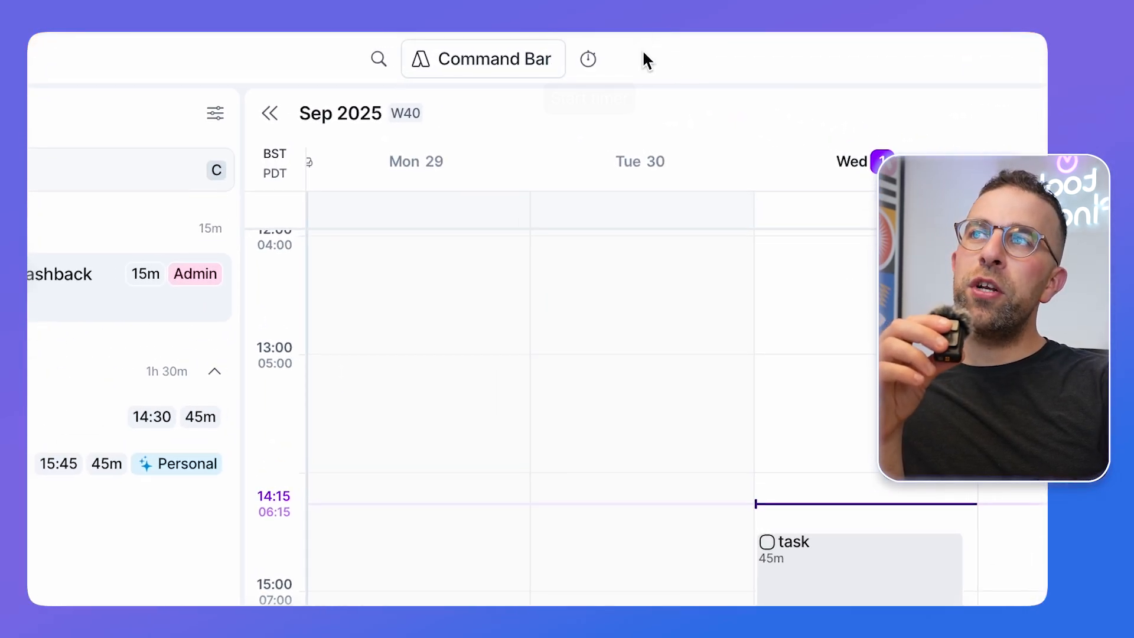
click(587, 58)
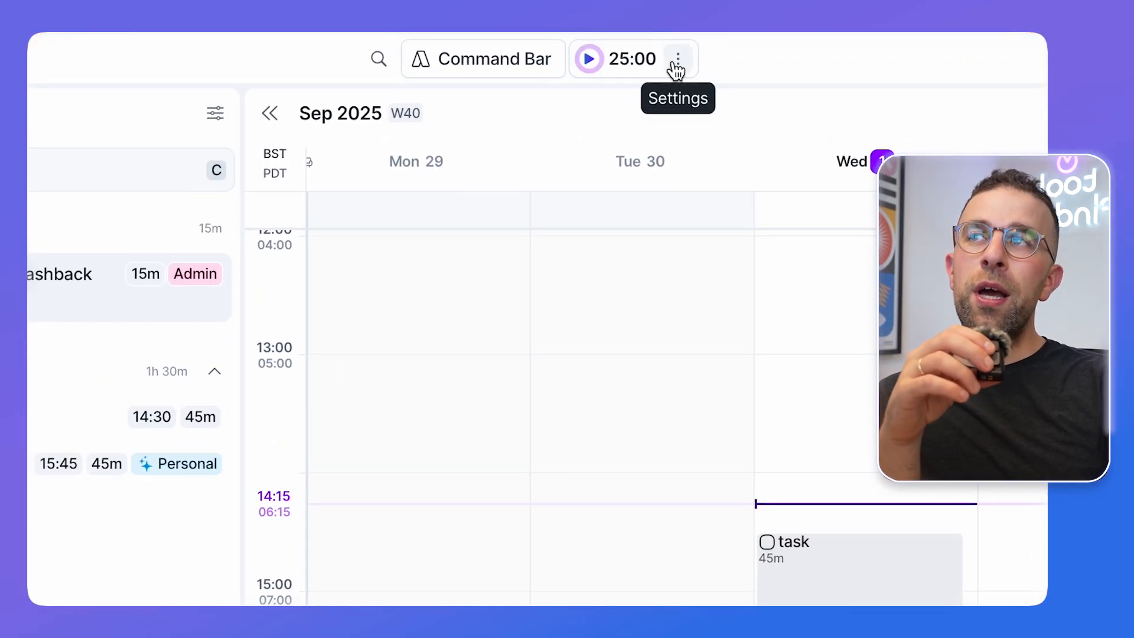